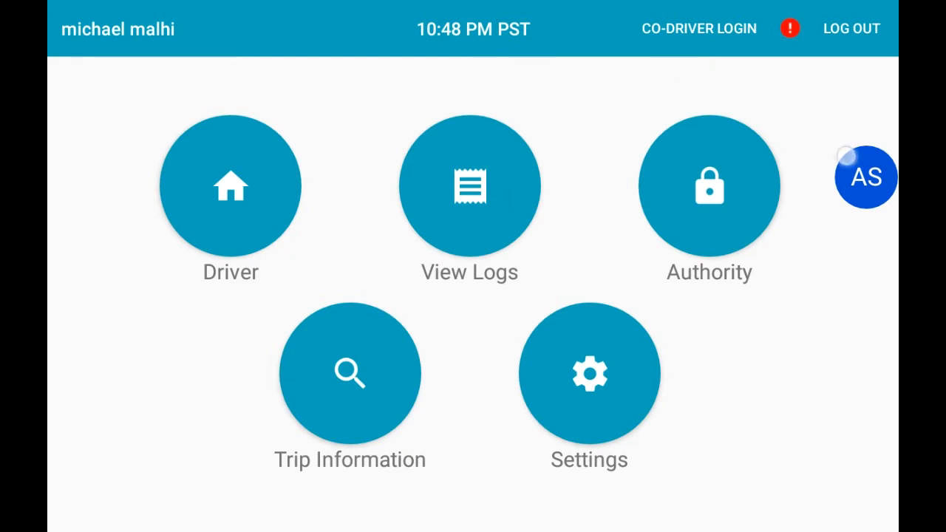
click(869, 178)
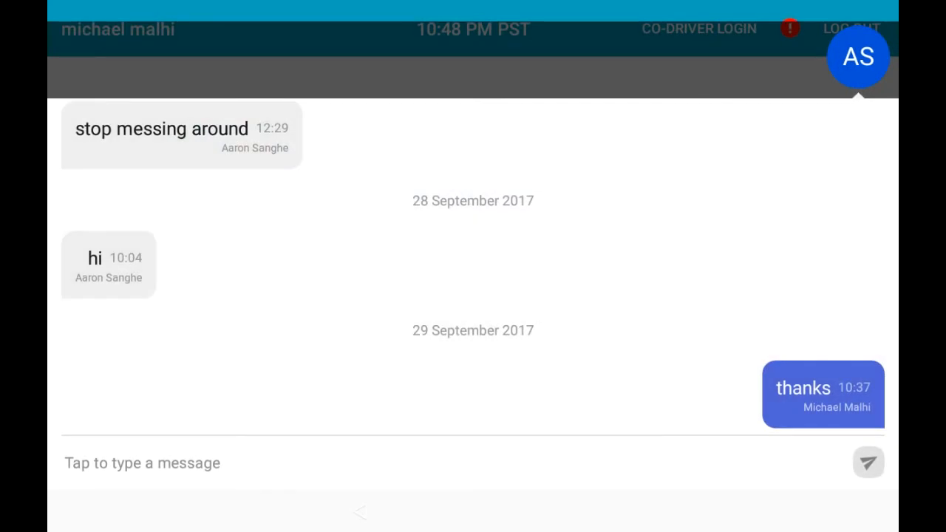
scroll(down, 3)
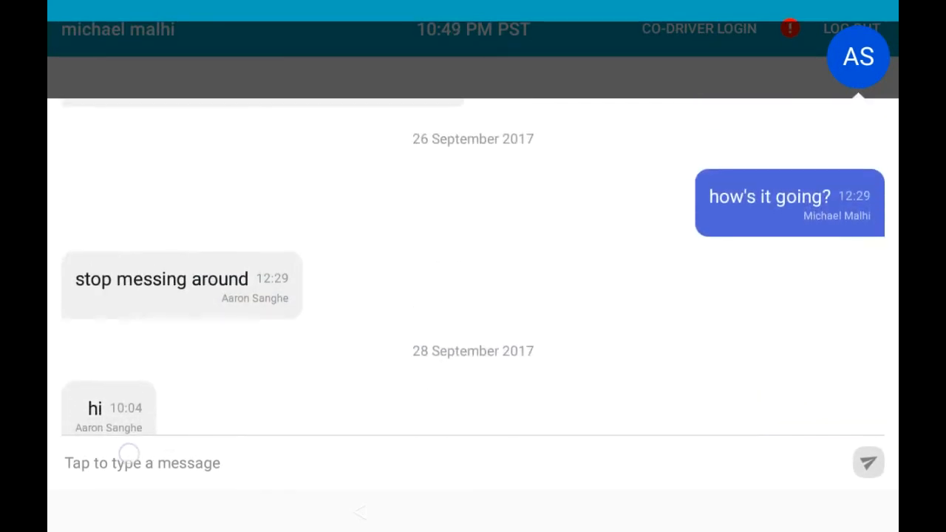
scroll(down, 3)
text(what is)
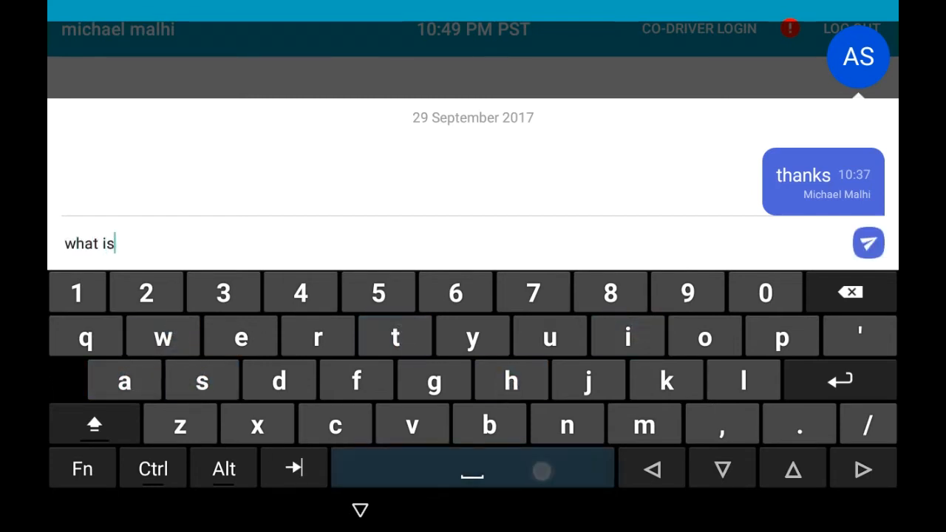
Finish typing 'what is my dispatch' and send it to the dispatcher
text(my d)
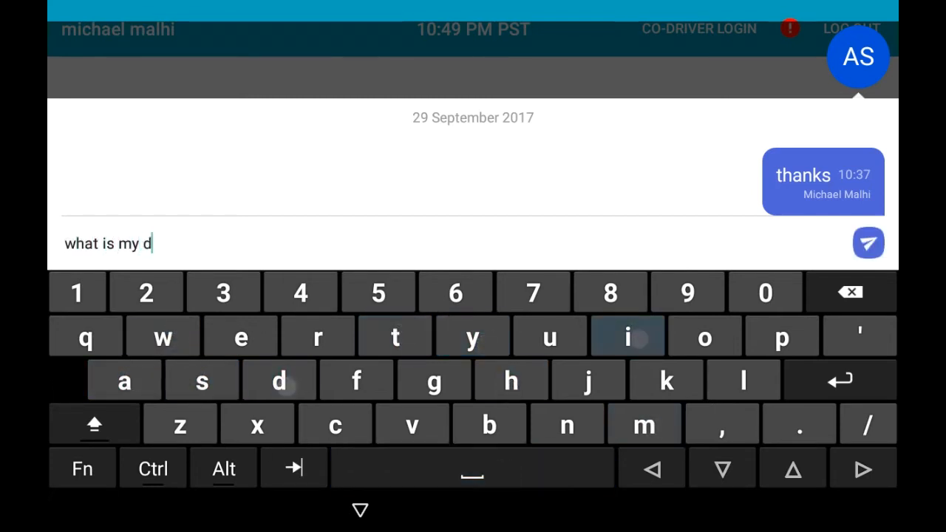
text(ispat)
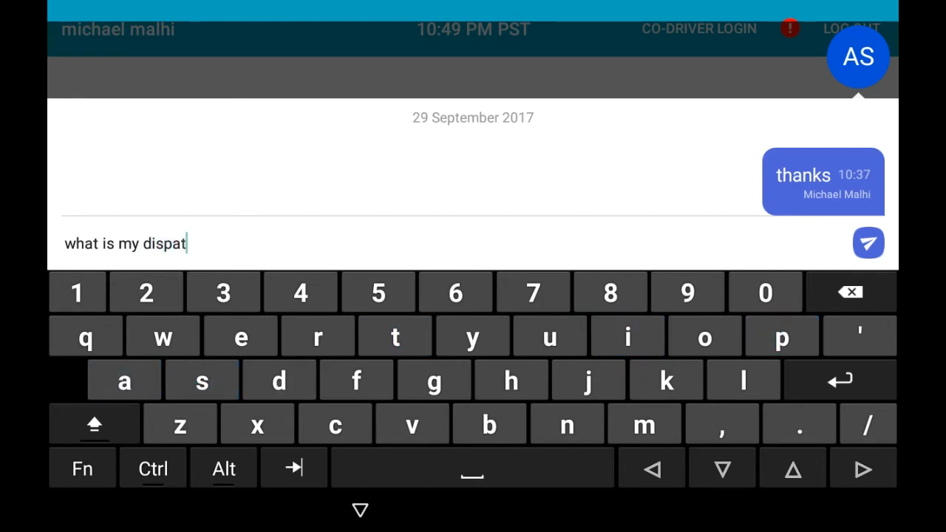
text(ch)
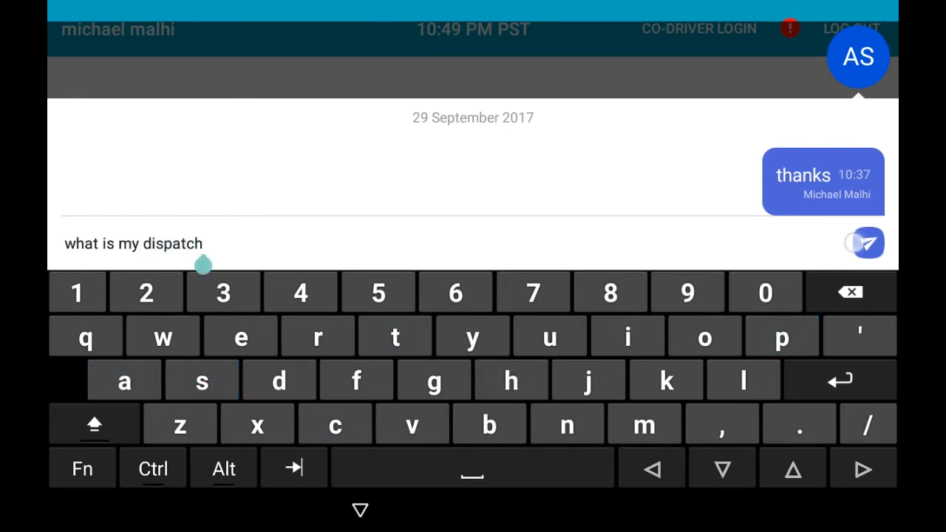
click(860, 243)
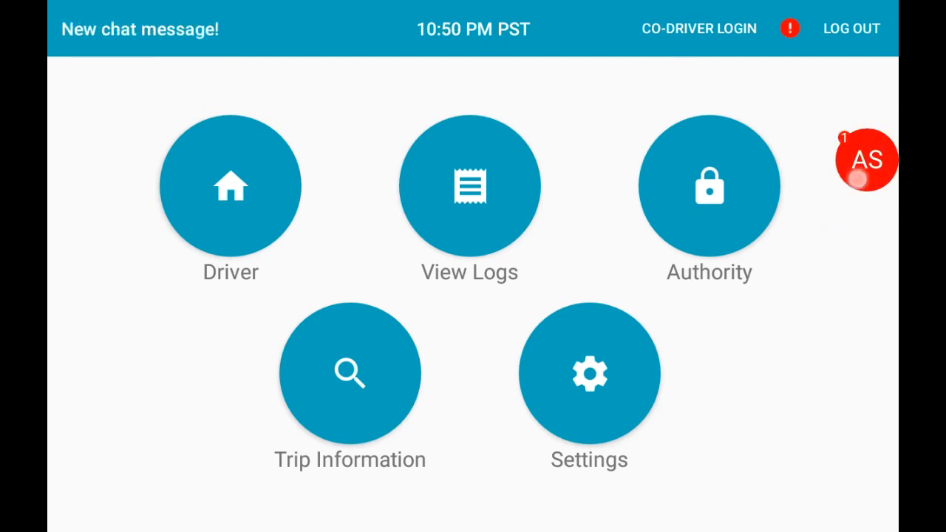
Reopen the AS chat to read the reply: pick up at Seattle, PO# 1234
click(863, 163)
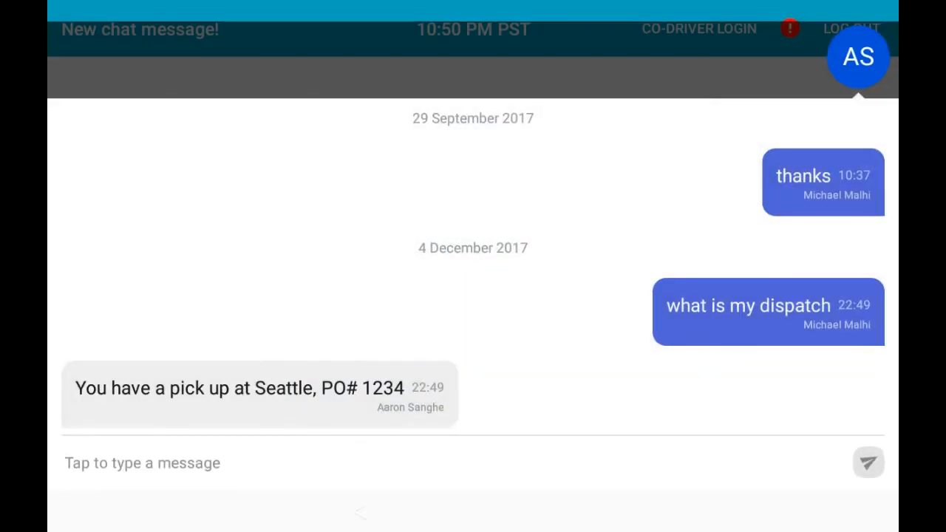